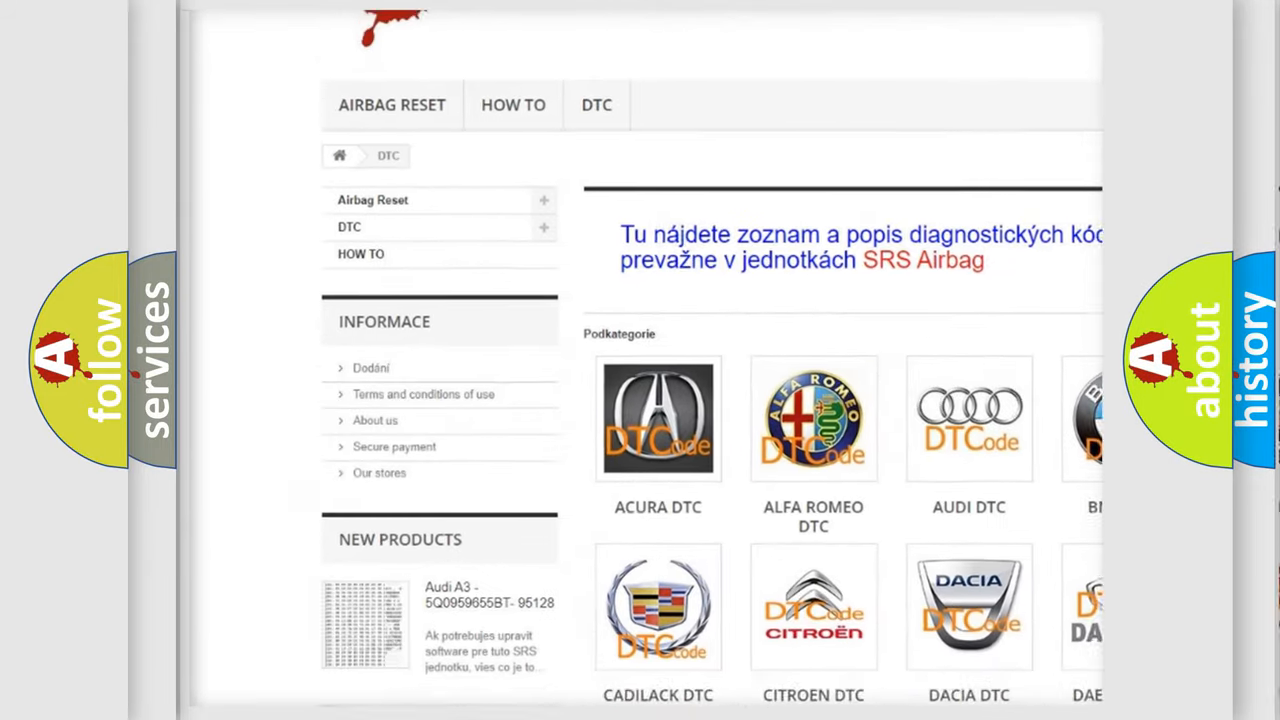
pyautogui.scroll(-3)
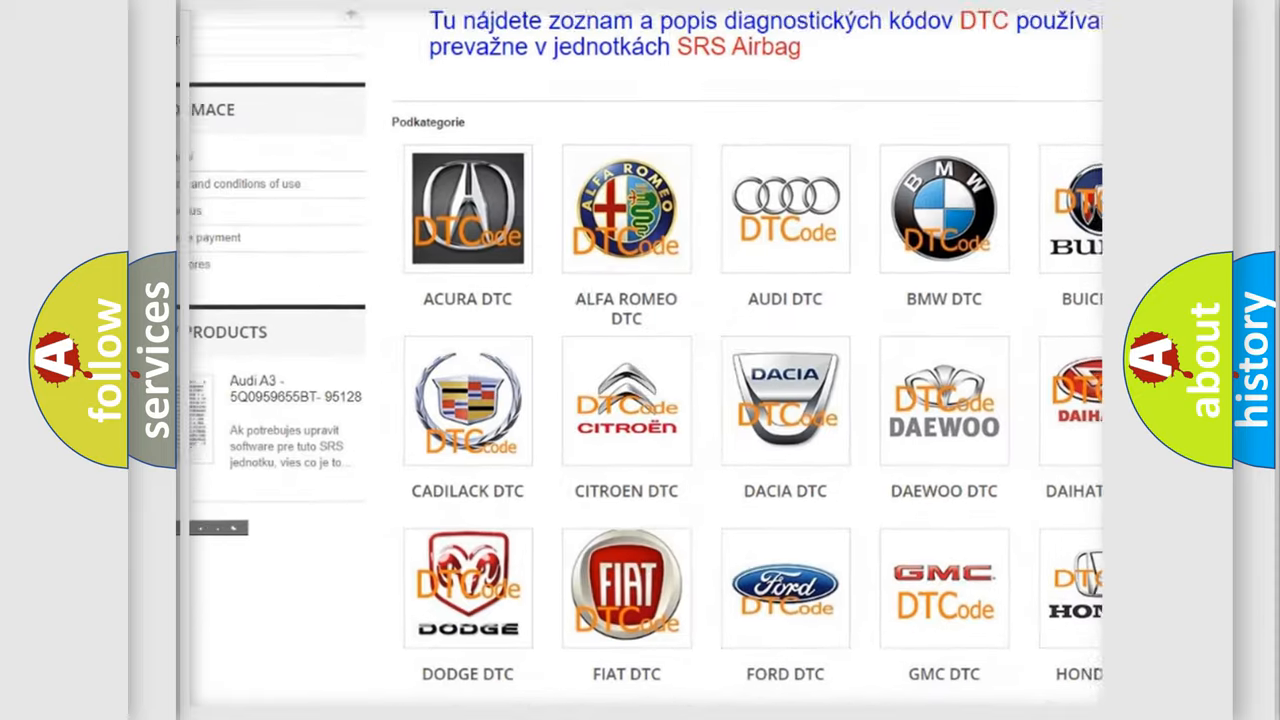
pyautogui.scroll(-3)
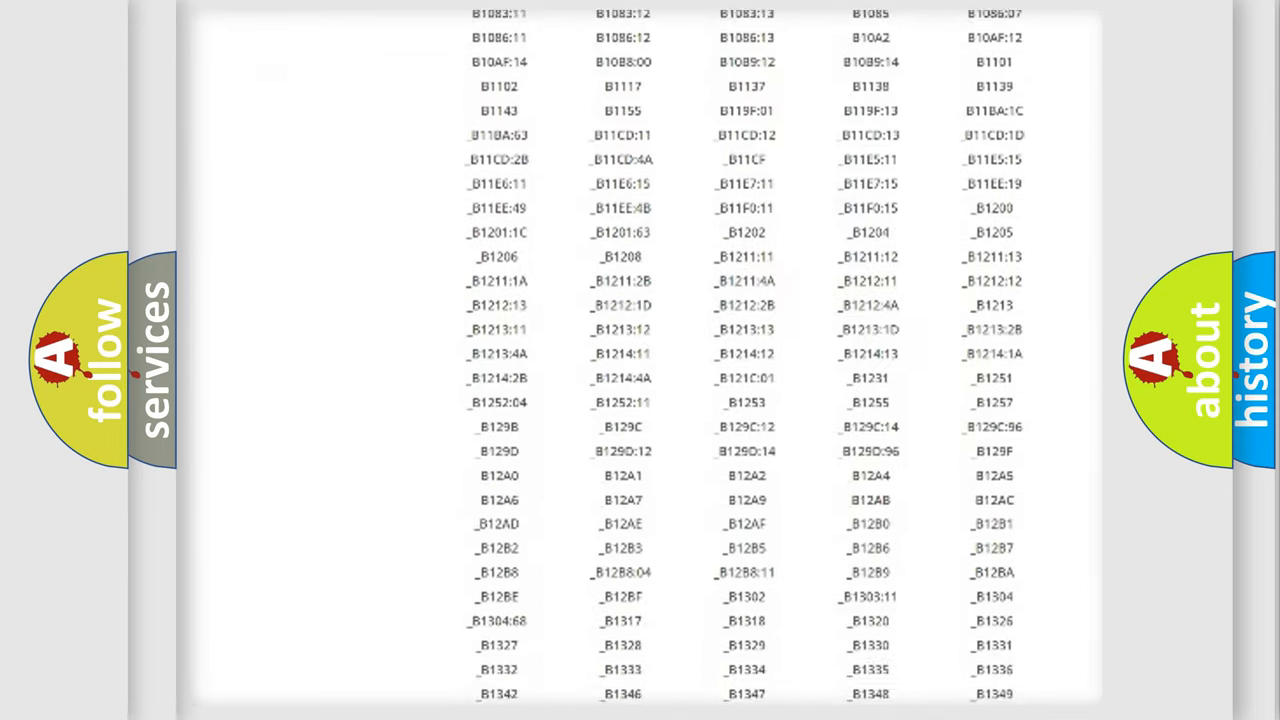
pyautogui.scroll(-3)
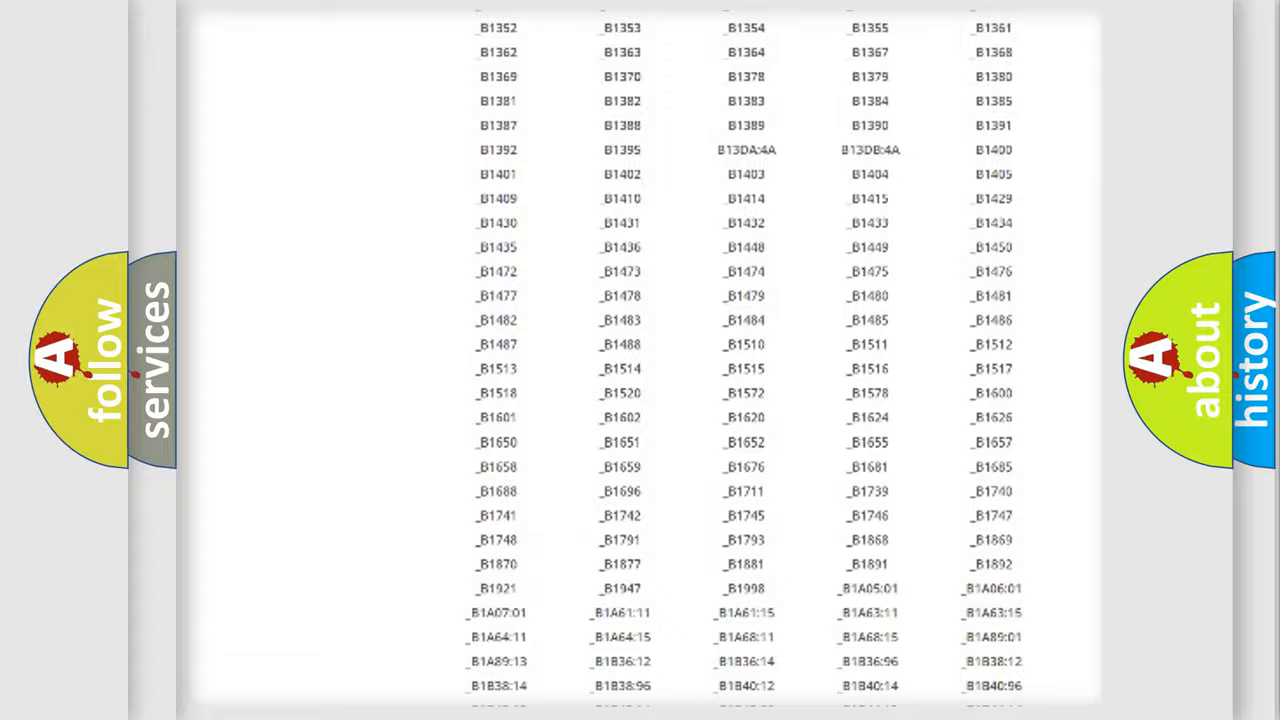